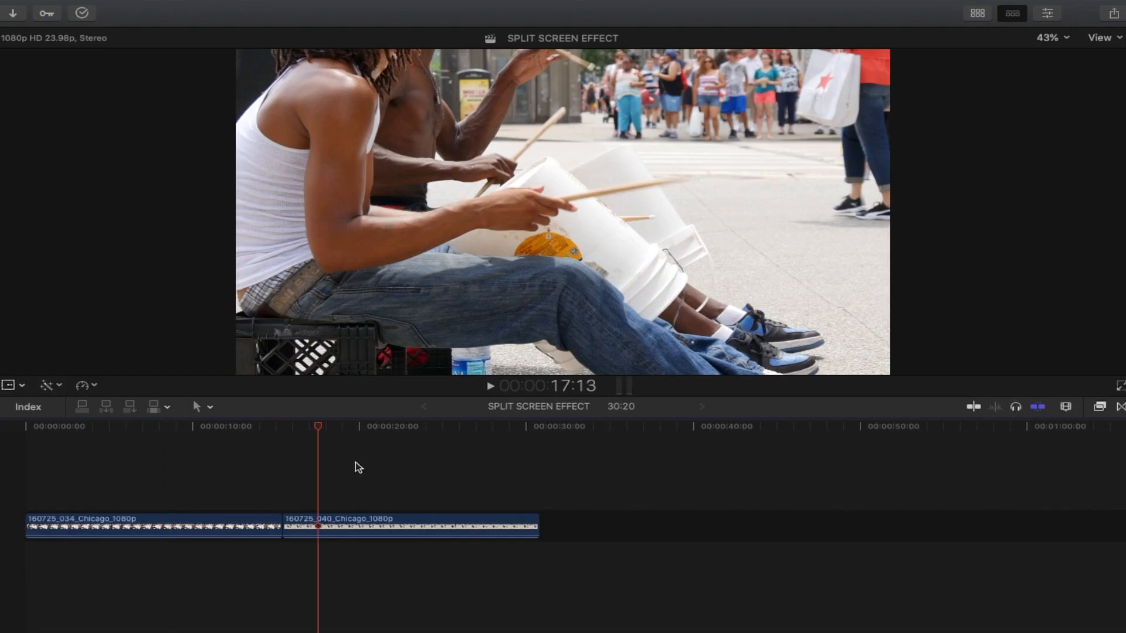
Step: Select the second Chicago drummer clip (040) to stack it above the 034 clip
{"action": "left_click", "coordinate": [149, 535]}
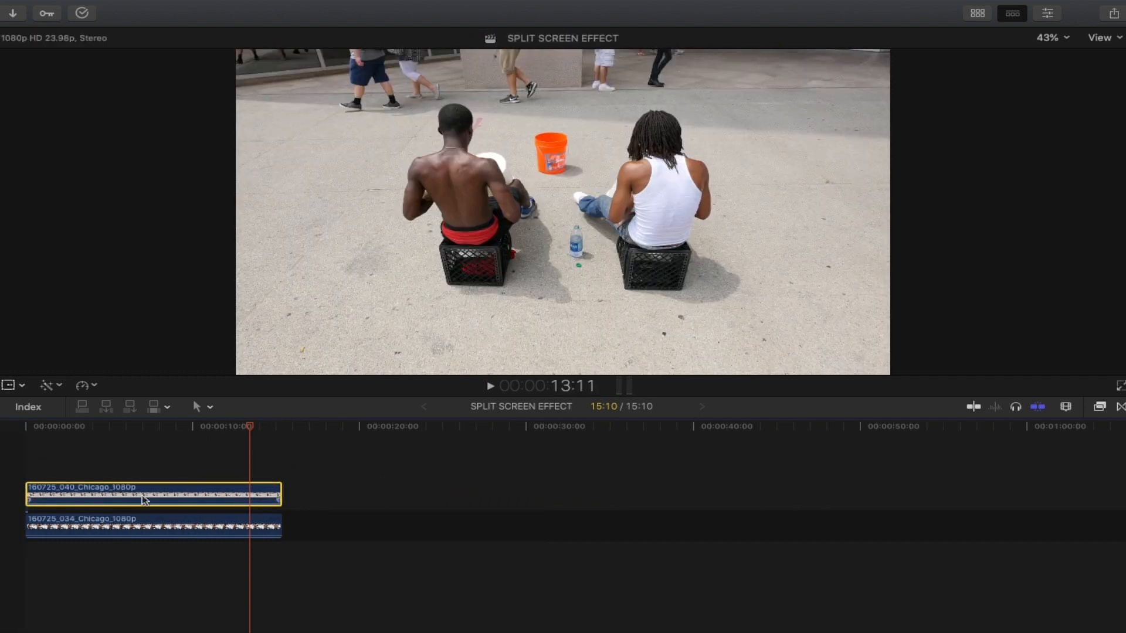
{"action": "mouse_move", "coordinate": [118, 488]}
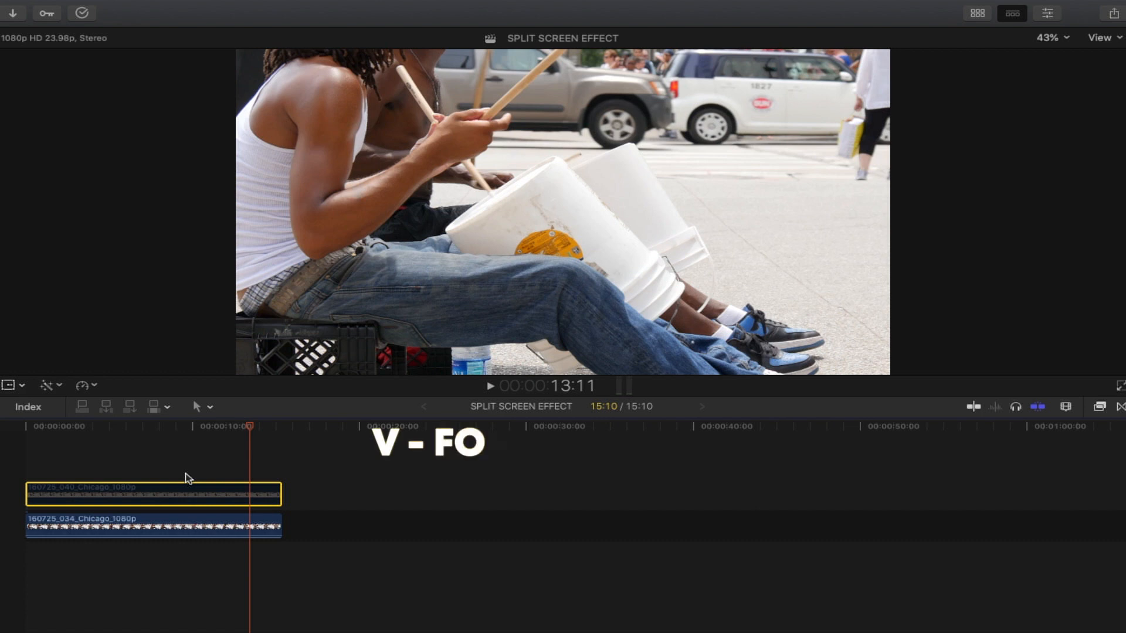
Step: Give the 034 clip Position Y -500 and Crop Top 45, then select the 040 clip
{"action": "left_click", "coordinate": [168, 526]}
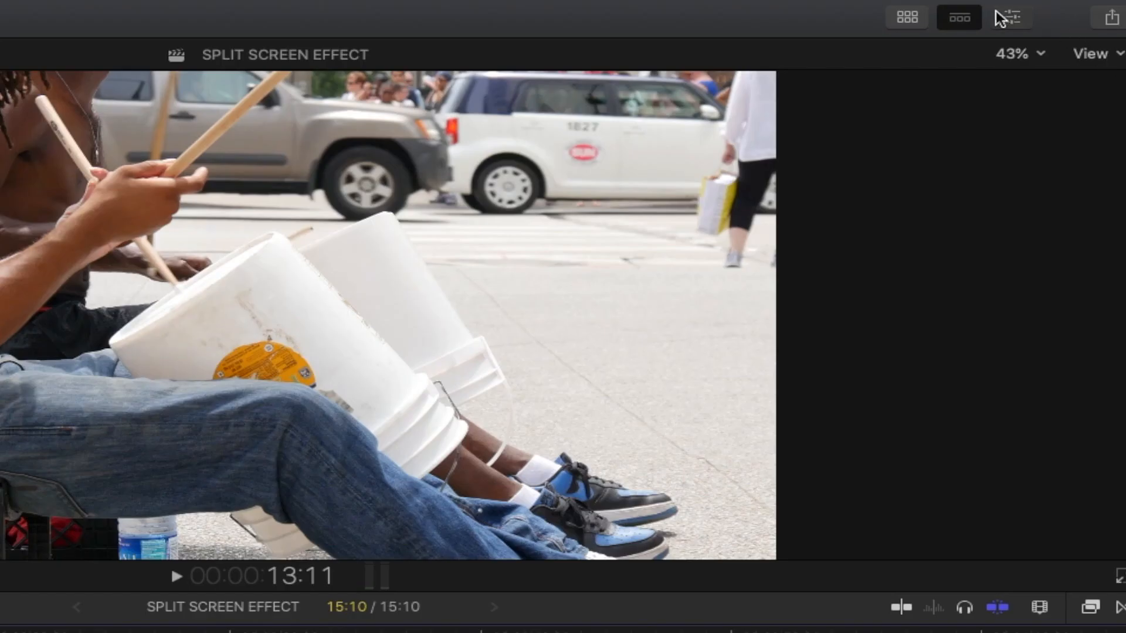
{"action": "left_click", "coordinate": [1015, 16]}
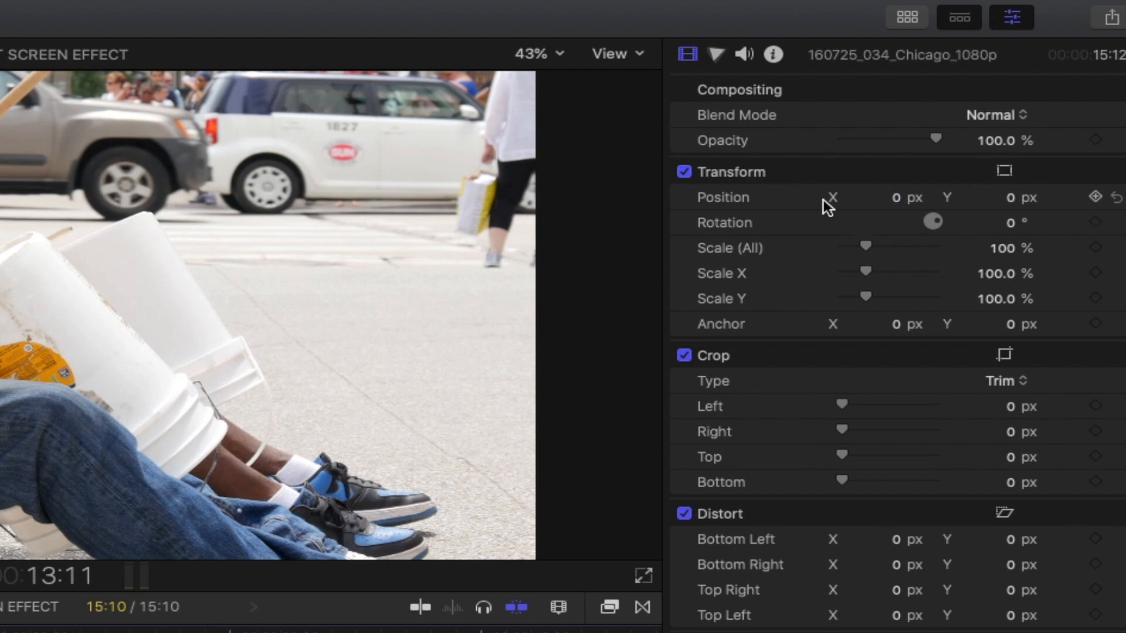
{"action": "mouse_move", "coordinate": [727, 204]}
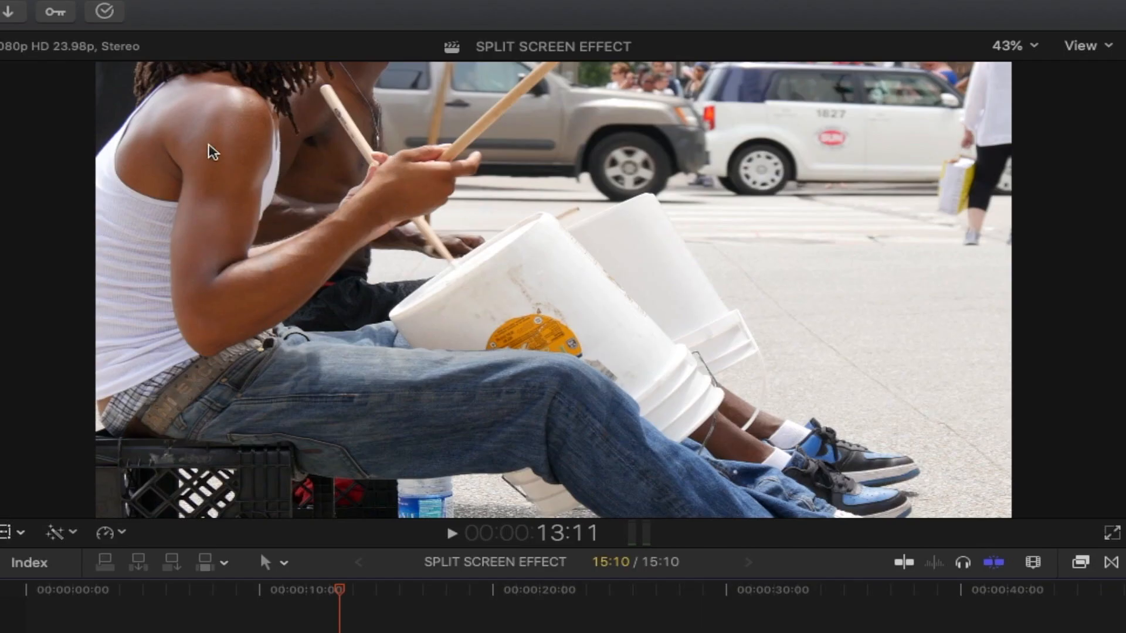
{"action": "mouse_move", "coordinate": [330, 202]}
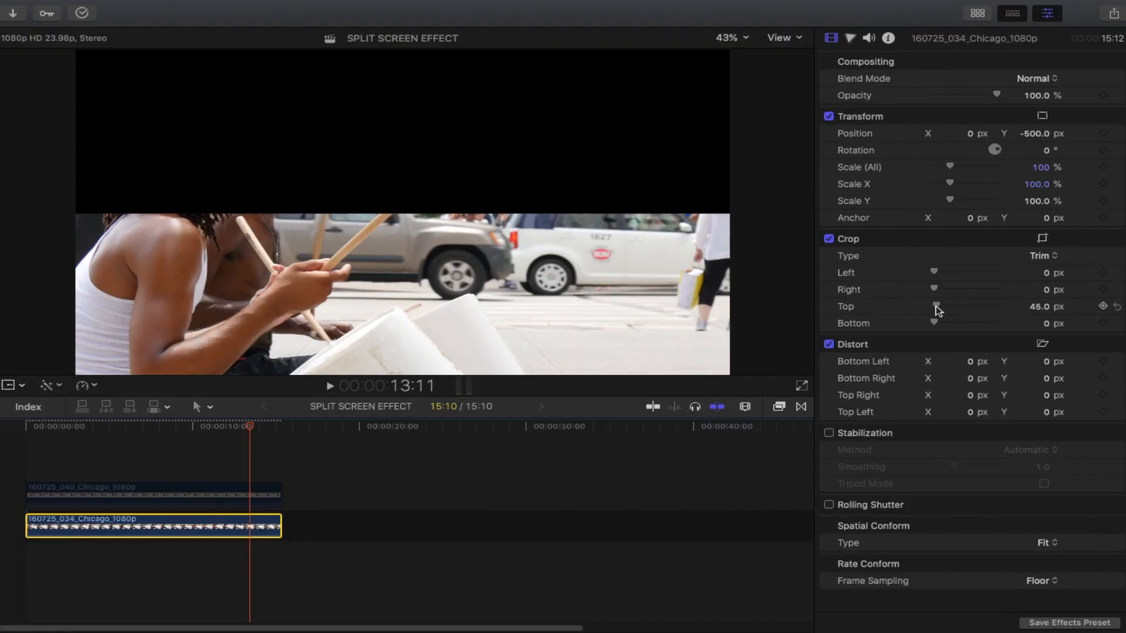
{"action": "left_click", "coordinate": [130, 495]}
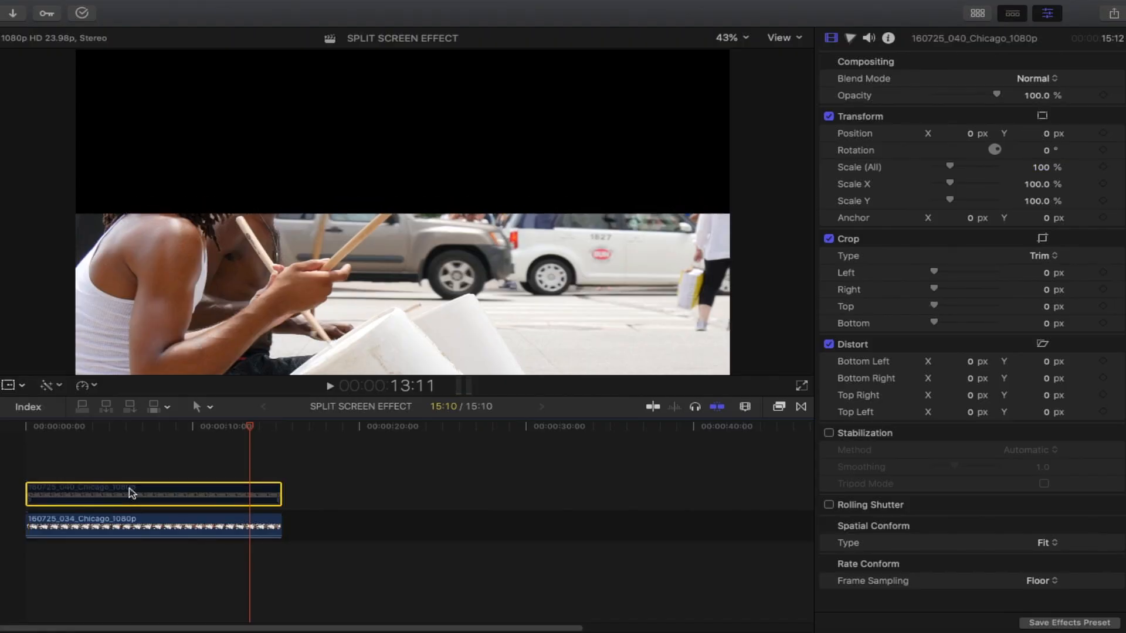
Step: Re-enable the upper 040 clip and crop its bottom to about 364 px
{"action": "right_click", "coordinate": [132, 493]}
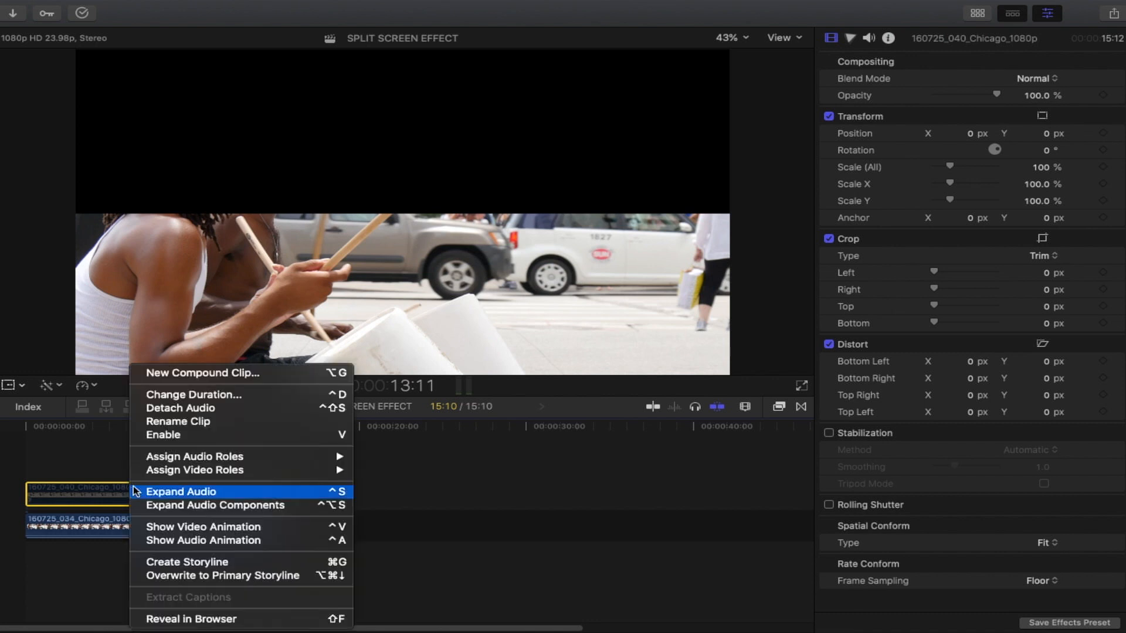
{"action": "mouse_move", "coordinate": [163, 435]}
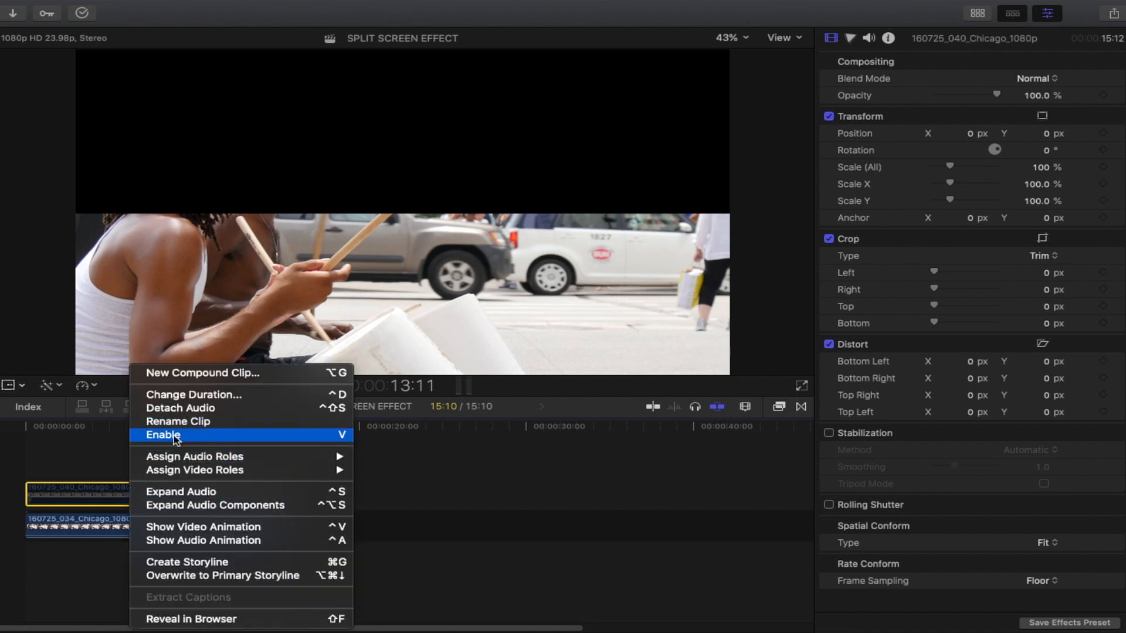
{"action": "left_click", "coordinate": [163, 434]}
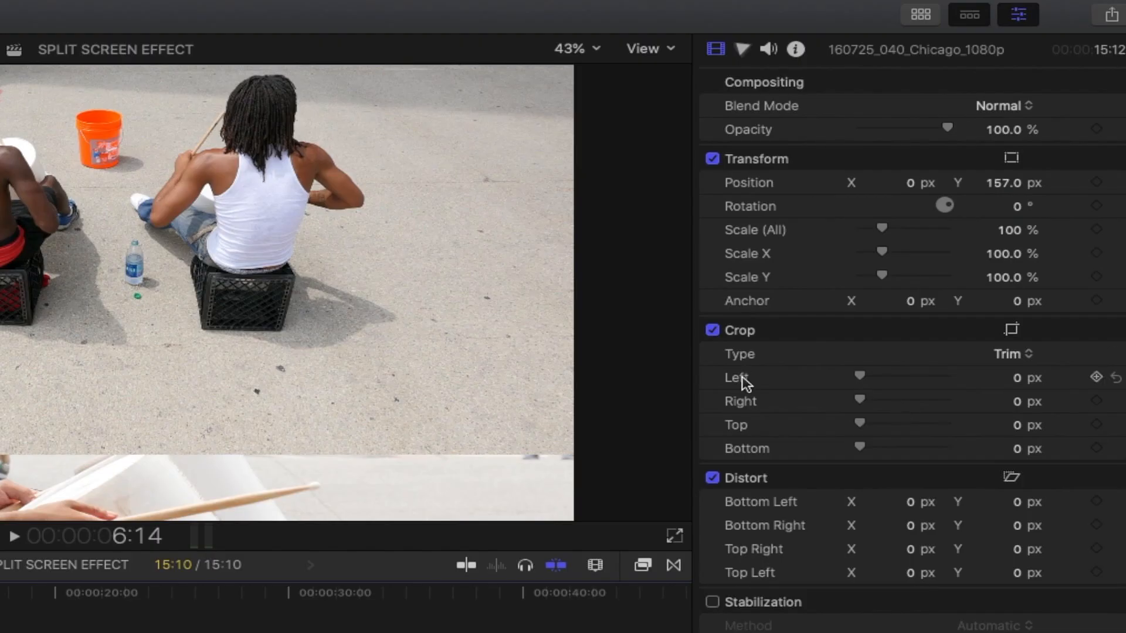
{"action": "mouse_move", "coordinate": [865, 457]}
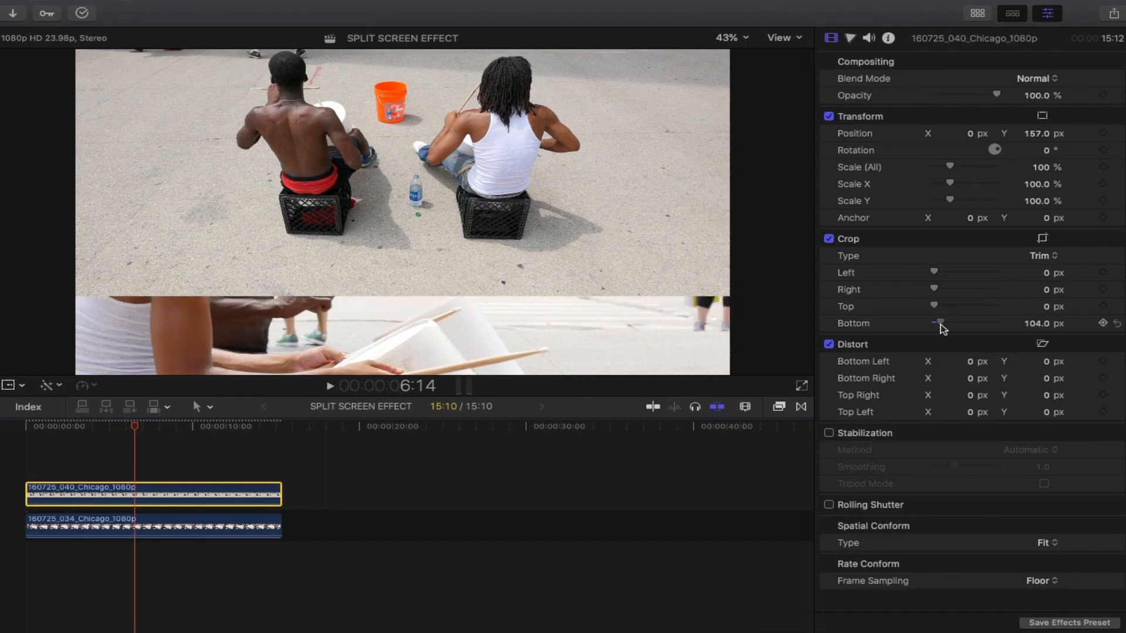
{"action": "left_click_drag", "start_coordinate": [939, 323], "coordinate": [954, 323]}
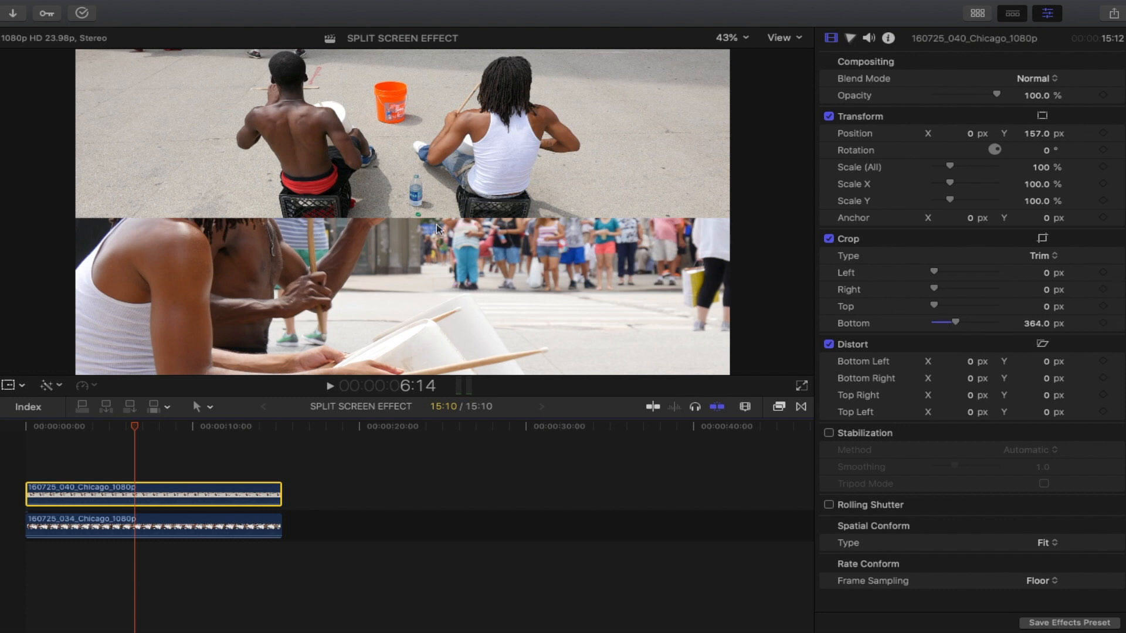
{"action": "mouse_move", "coordinate": [387, 234]}
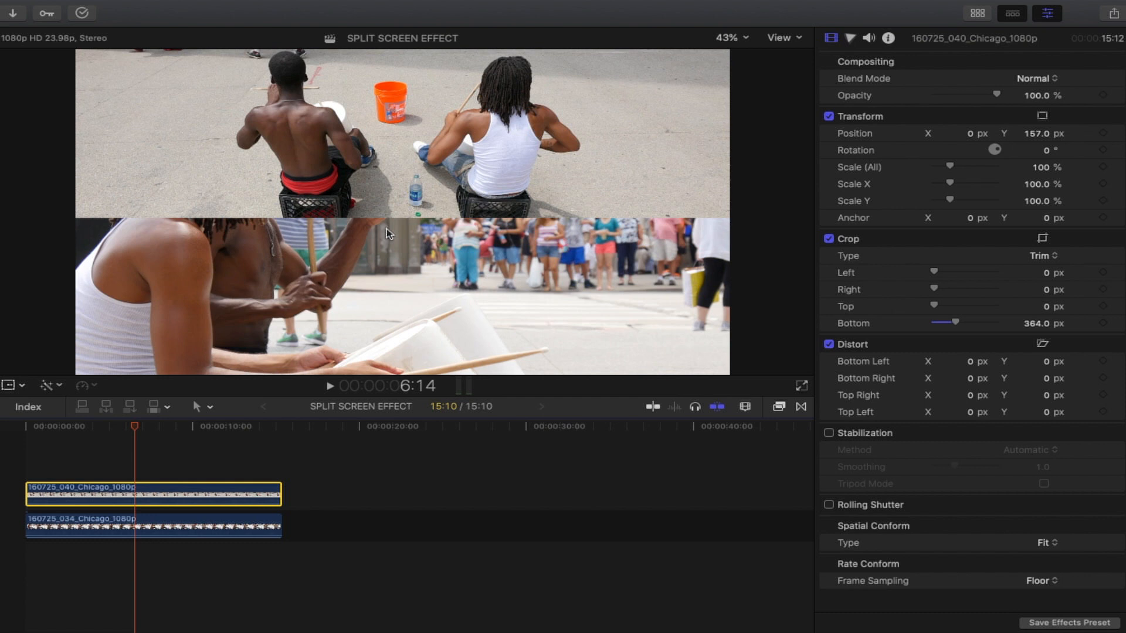
{"action": "mouse_move", "coordinate": [419, 230]}
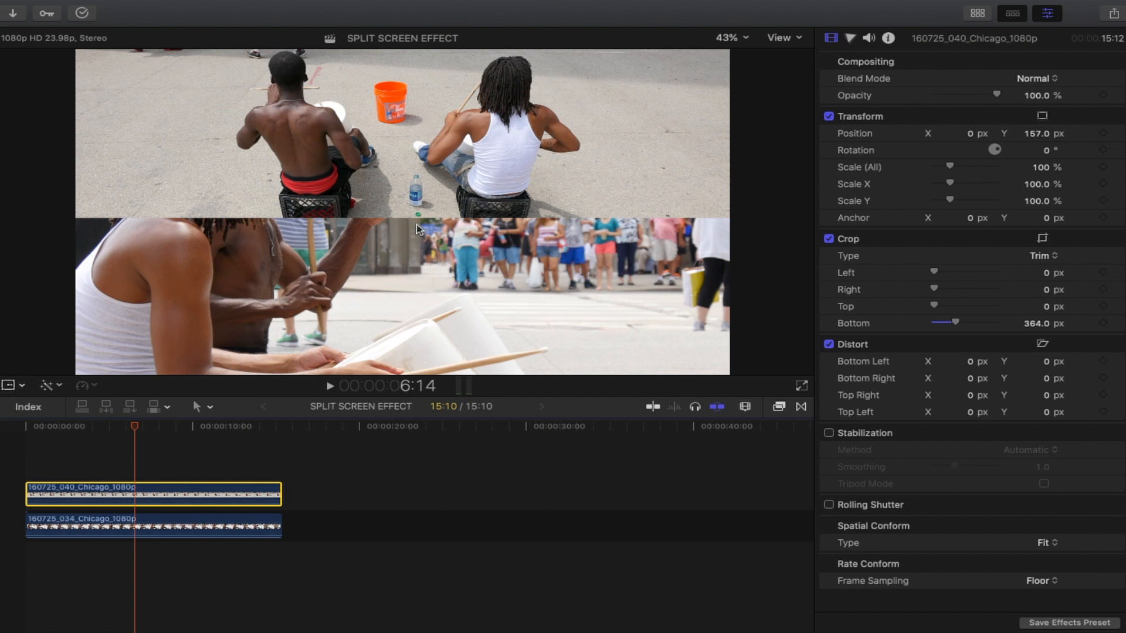
{"action": "mouse_move", "coordinate": [658, 225]}
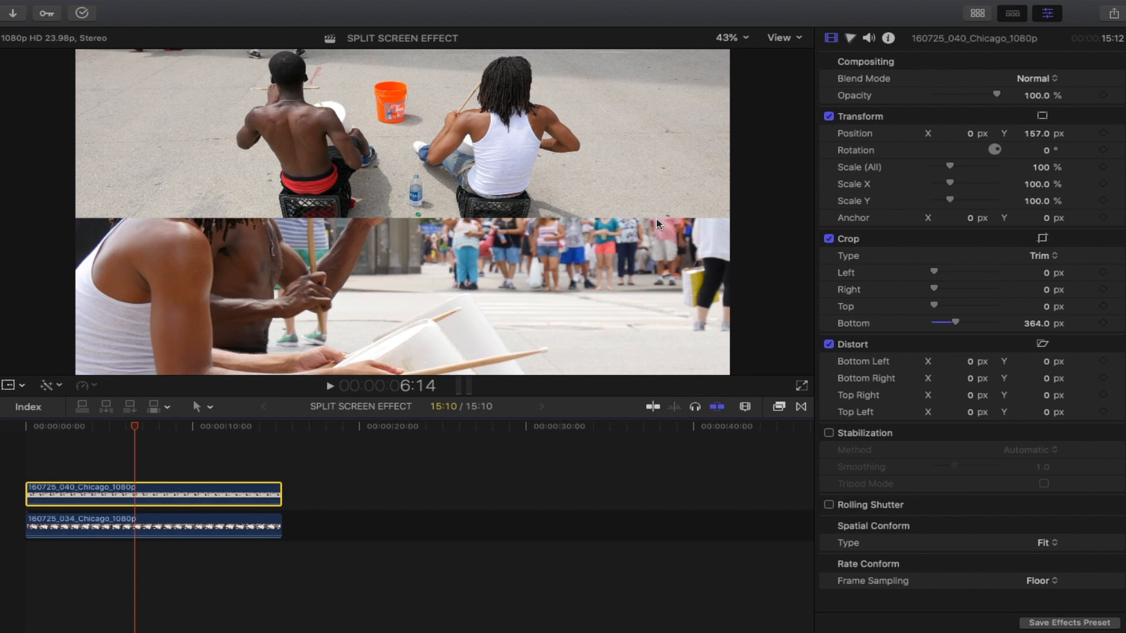
{"action": "mouse_move", "coordinate": [398, 208]}
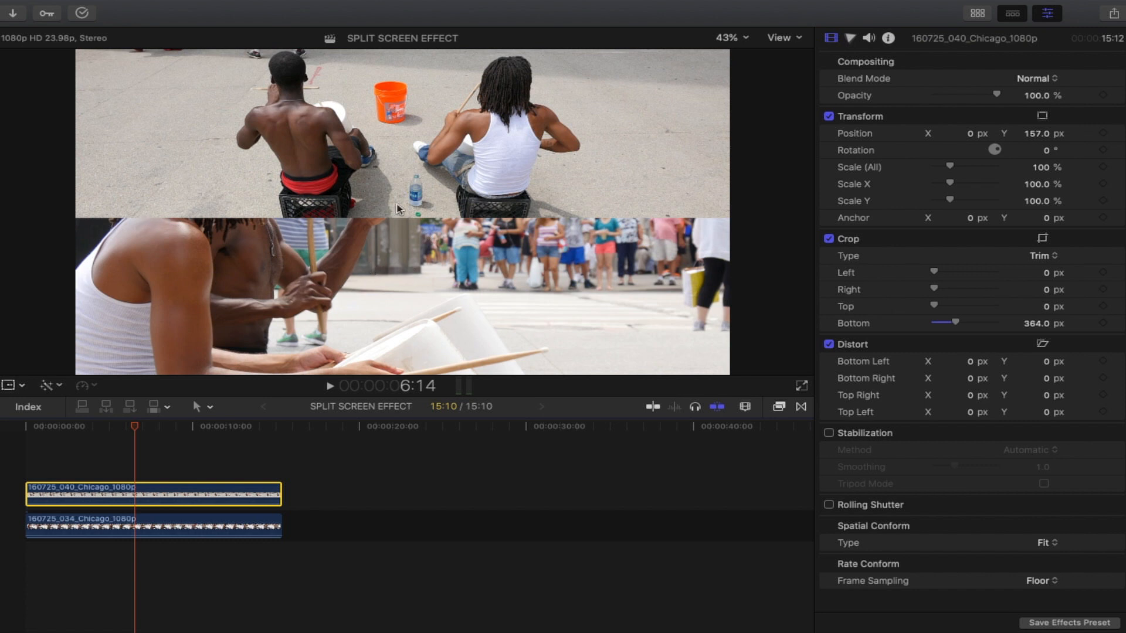
{"action": "mouse_move", "coordinate": [130, 504]}
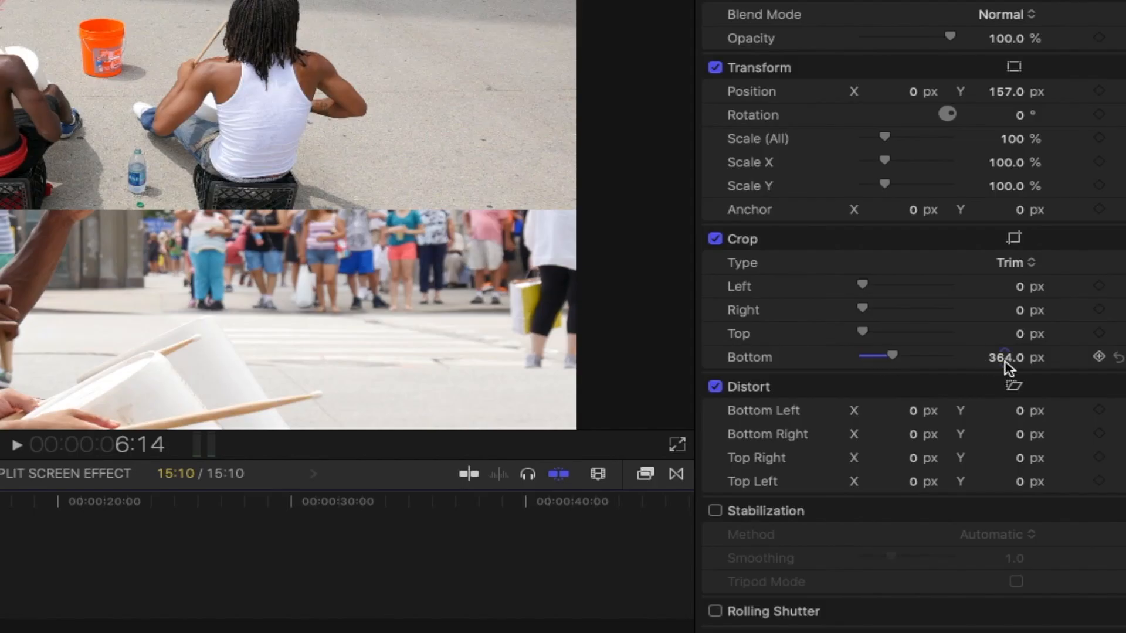
Step: Increase the upper clip's Crop Bottom to about 397 px
{"action": "left_click_drag", "start_coordinate": [1013, 357], "coordinate": [1005, 359]}
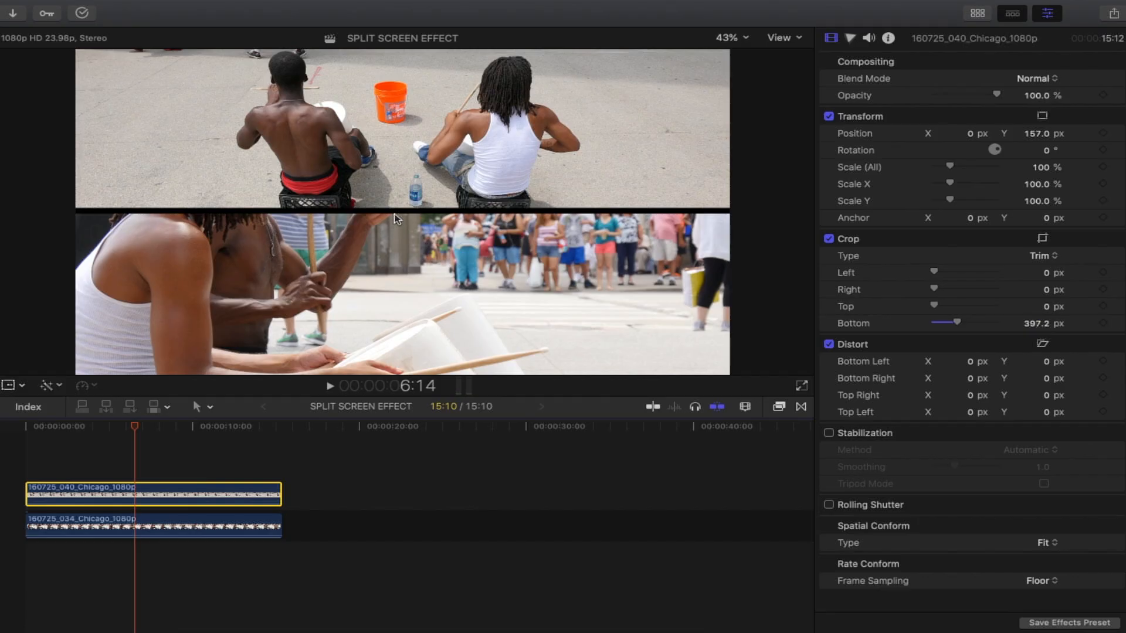
{"action": "mouse_move", "coordinate": [412, 194]}
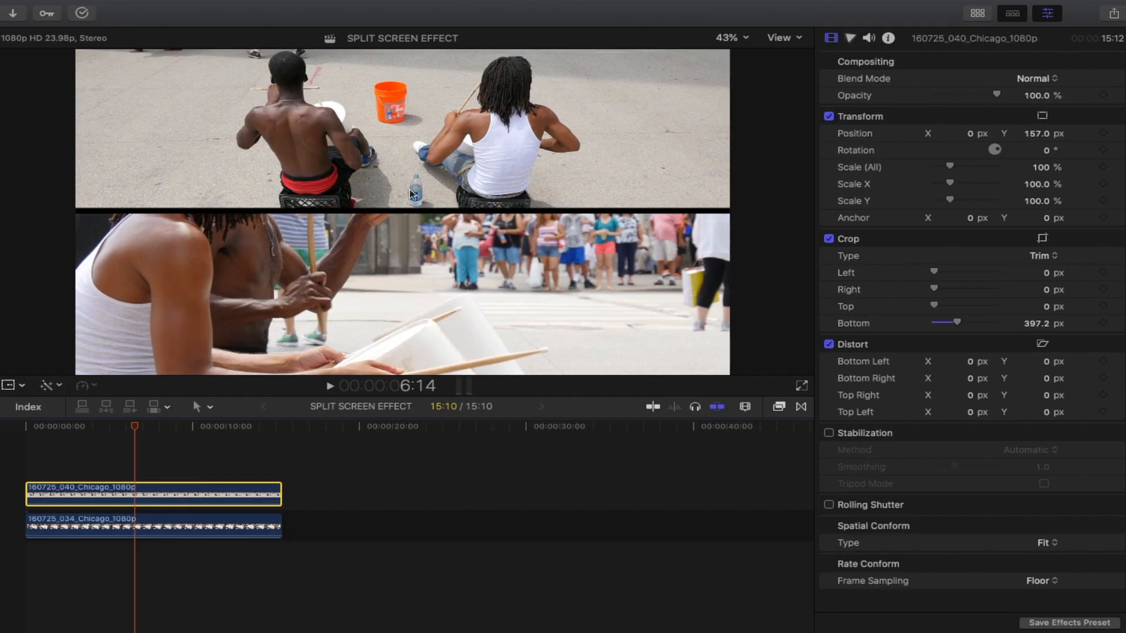
{"action": "mouse_move", "coordinate": [432, 210]}
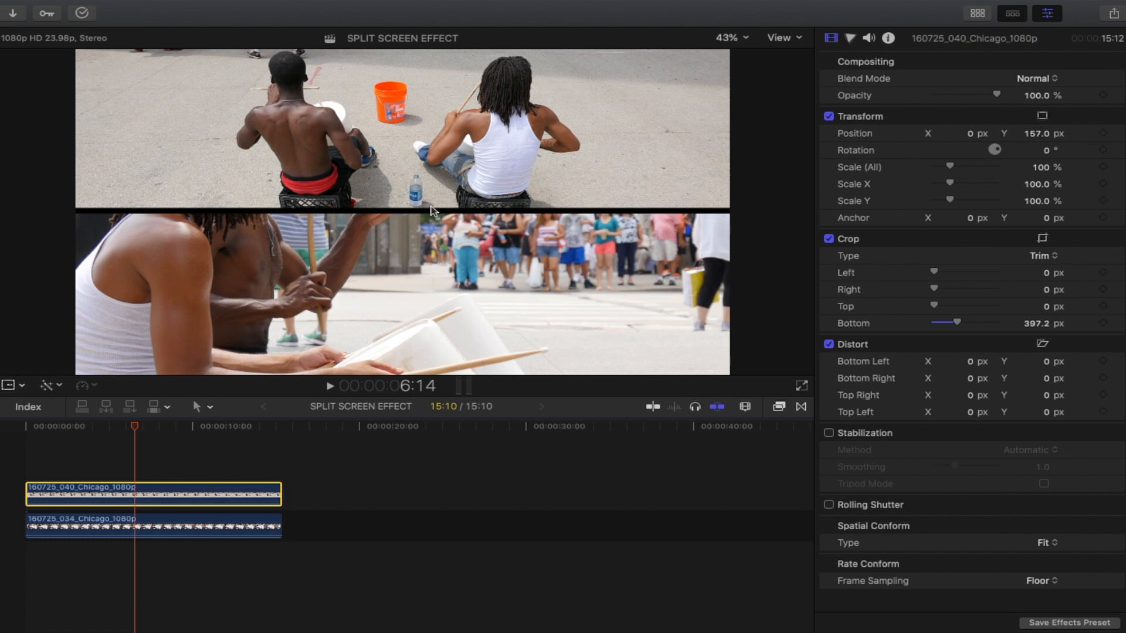
{"action": "mouse_move", "coordinate": [391, 217]}
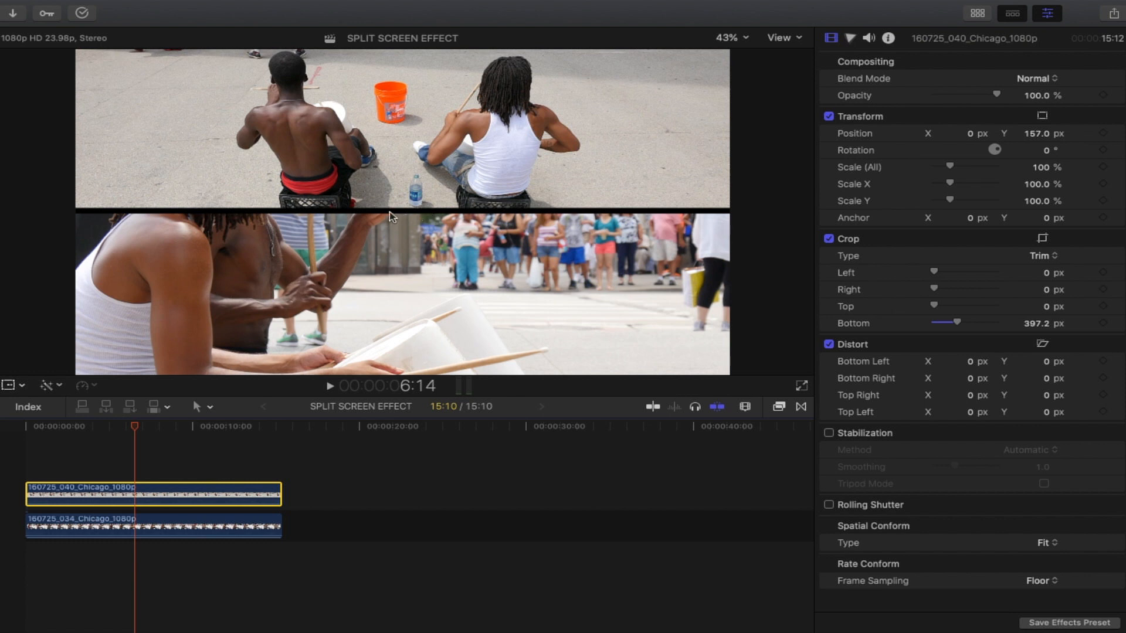
{"action": "mouse_move", "coordinate": [433, 228]}
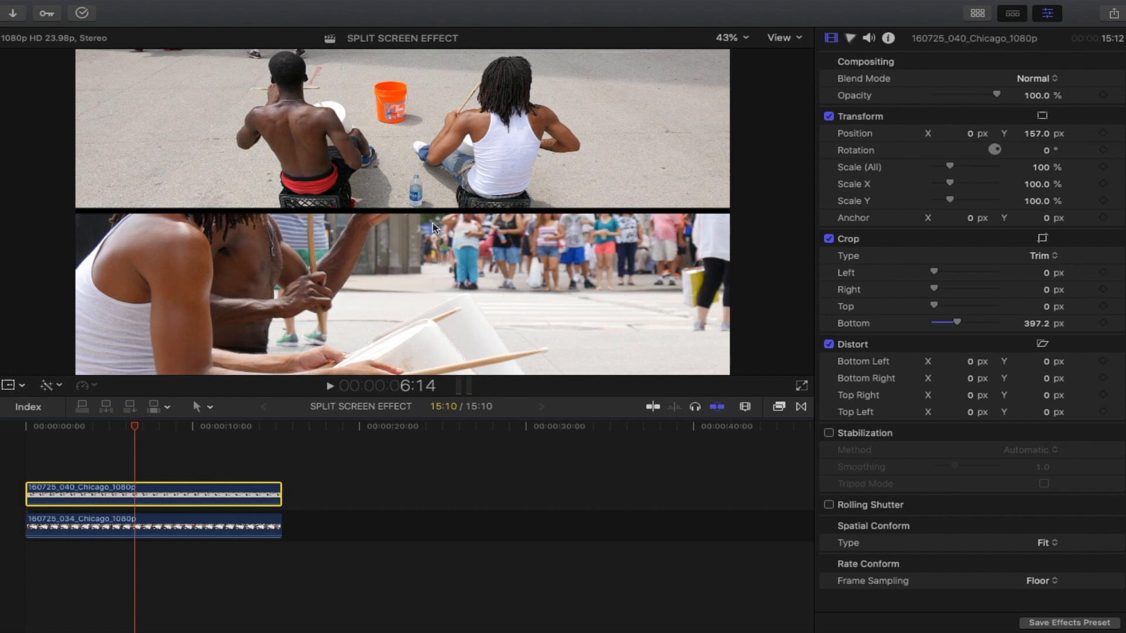
Step: Add a Custom solid generator beneath both clips and set its divider colour
{"action": "left_click", "coordinate": [978, 13]}
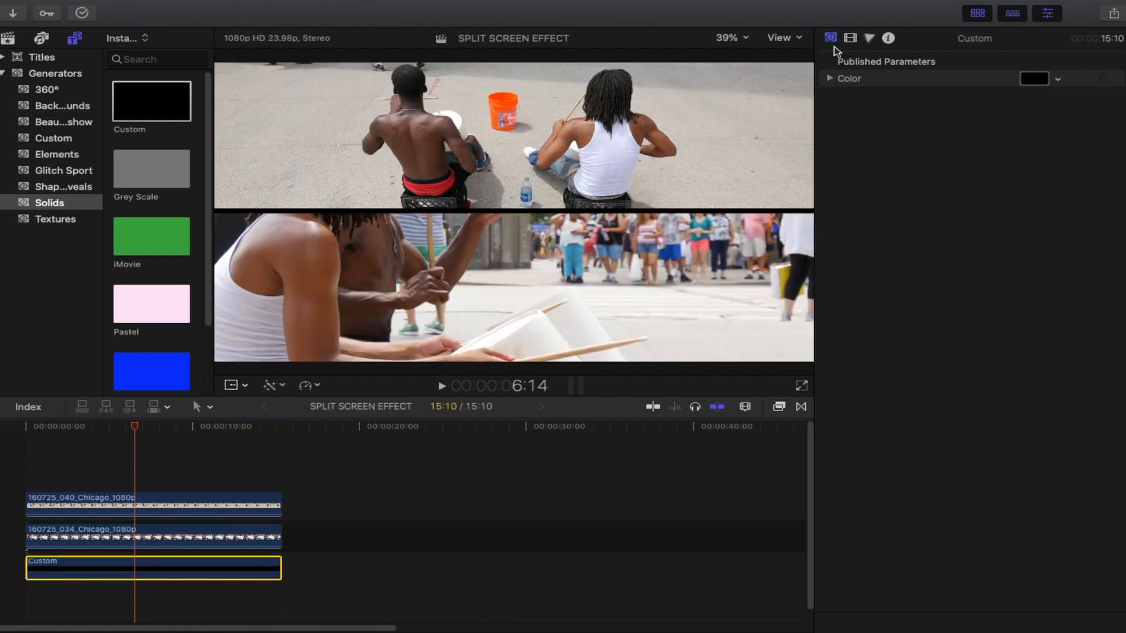
{"action": "mouse_move", "coordinate": [831, 37]}
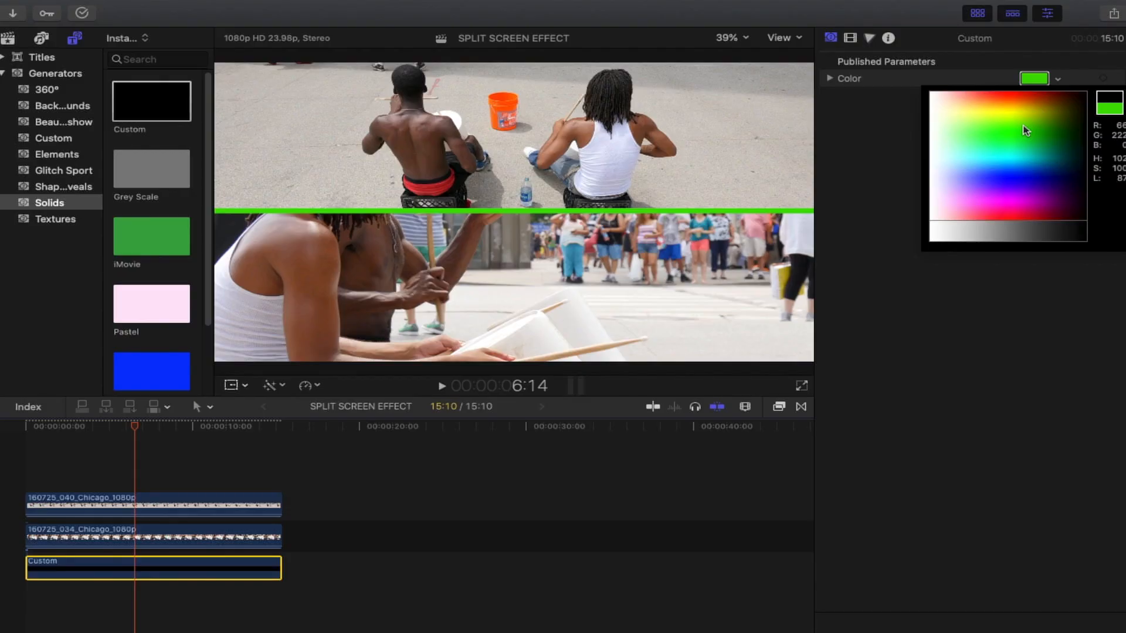
{"action": "left_click", "coordinate": [1029, 109]}
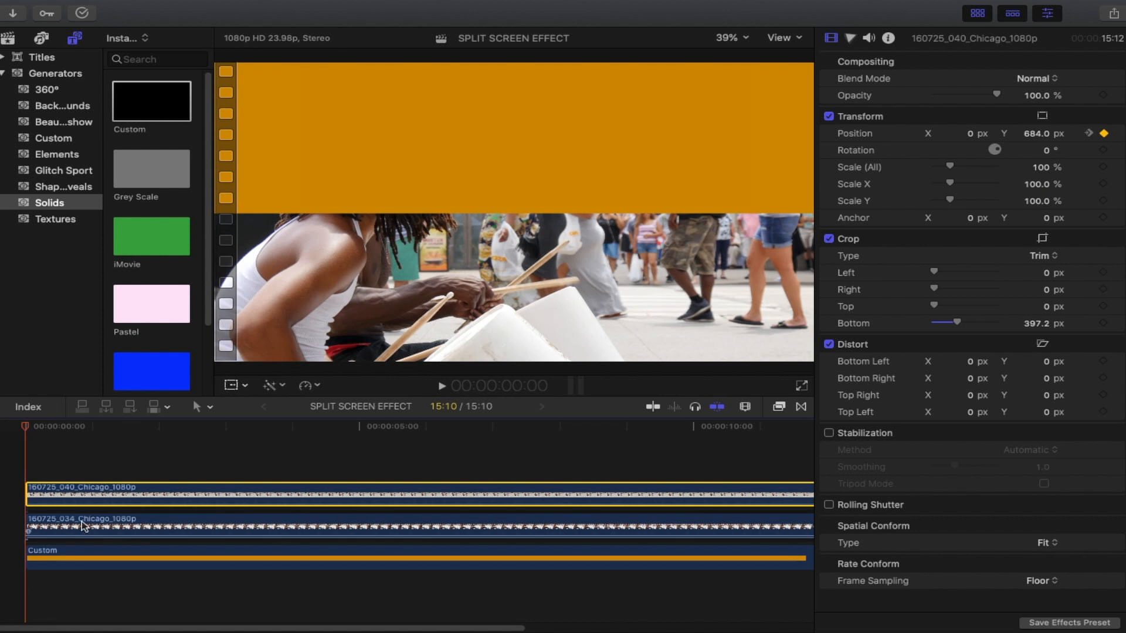
Step: Select the lower drummer clip to keyframe its Position Y off-screen
{"action": "left_click", "coordinate": [85, 529]}
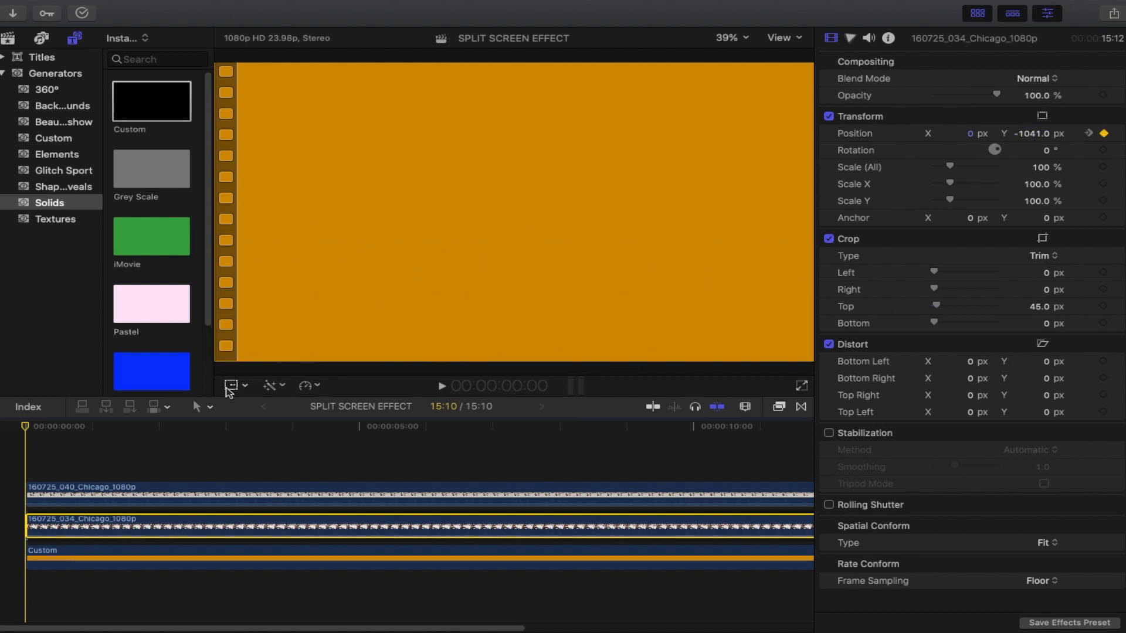
{"action": "mouse_move", "coordinate": [24, 452]}
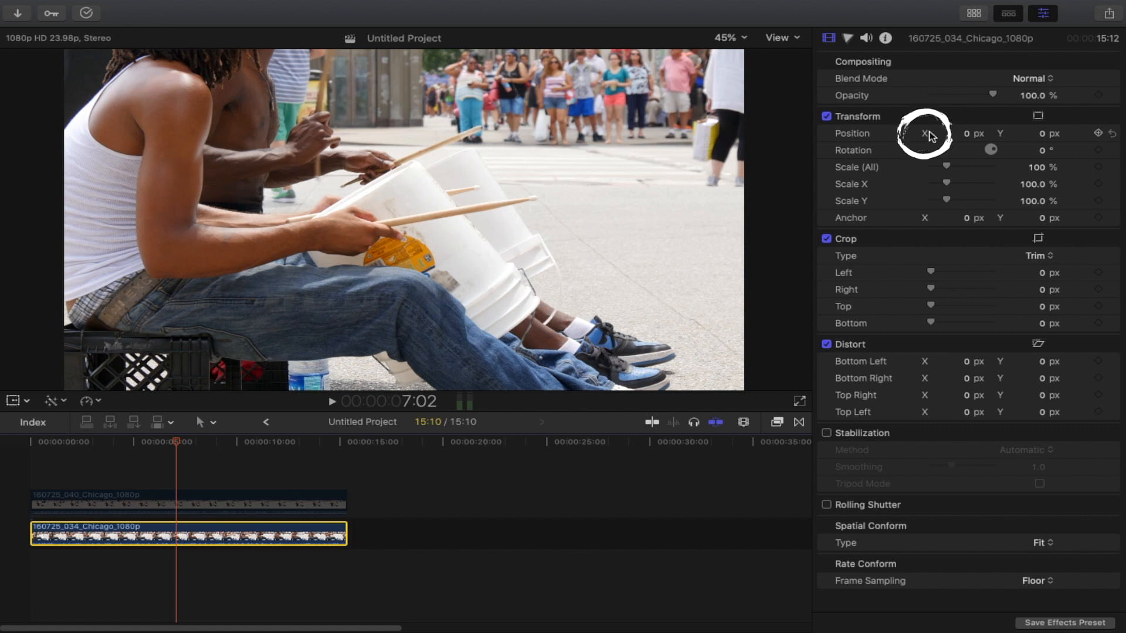
Step: Shift the Untitled Project clip to Position X -109 px and crop its right side to 840 px
{"action": "left_click_drag", "start_coordinate": [941, 133], "coordinate": [963, 133]}
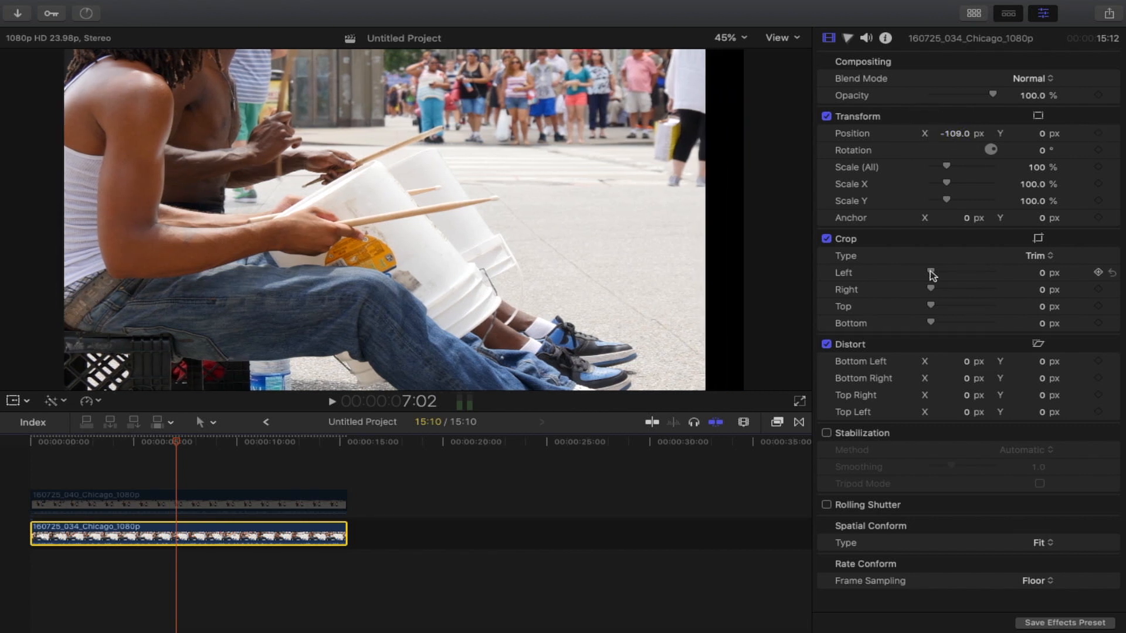
{"action": "left_click_drag", "start_coordinate": [923, 272], "coordinate": [936, 273]}
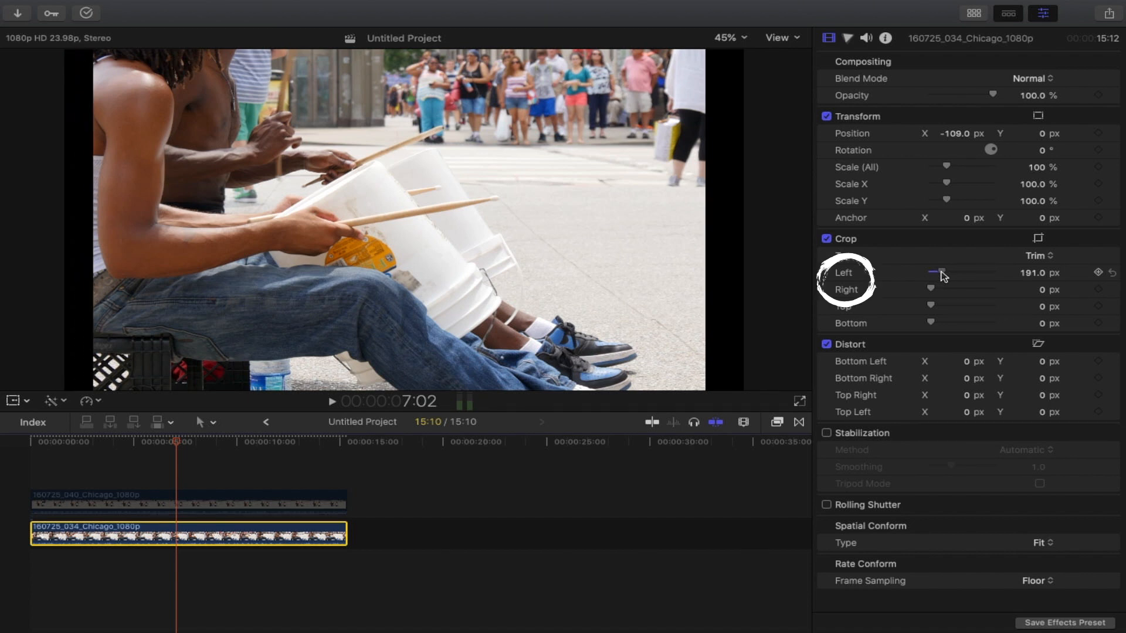
{"action": "left_click_drag", "start_coordinate": [937, 289], "coordinate": [980, 289]}
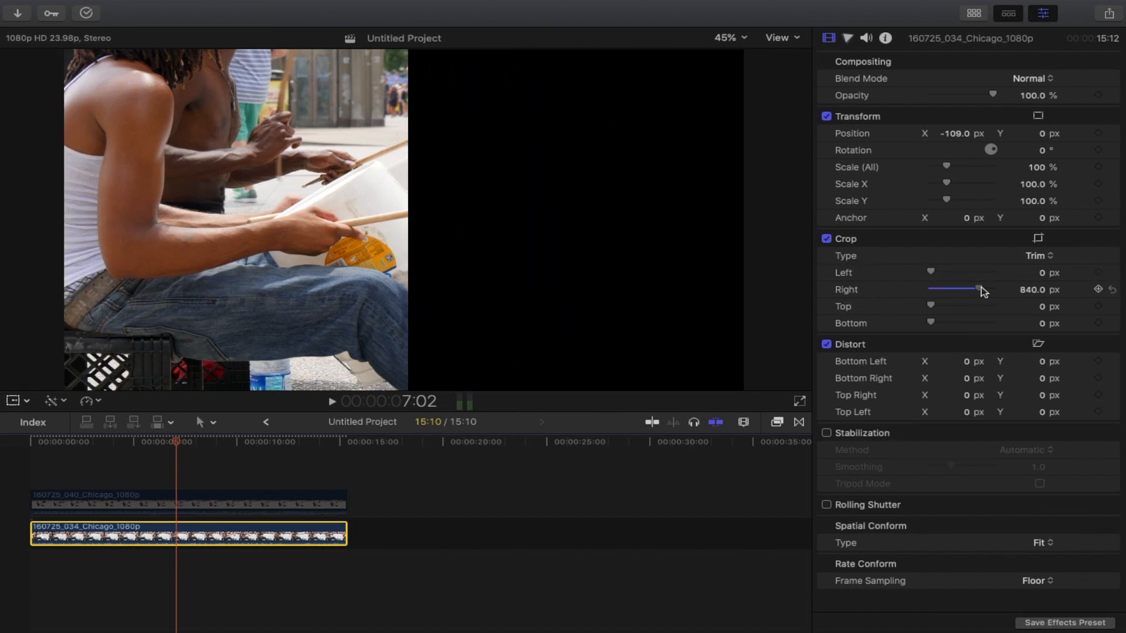
{"action": "left_click_drag", "start_coordinate": [976, 289], "coordinate": [989, 290]}
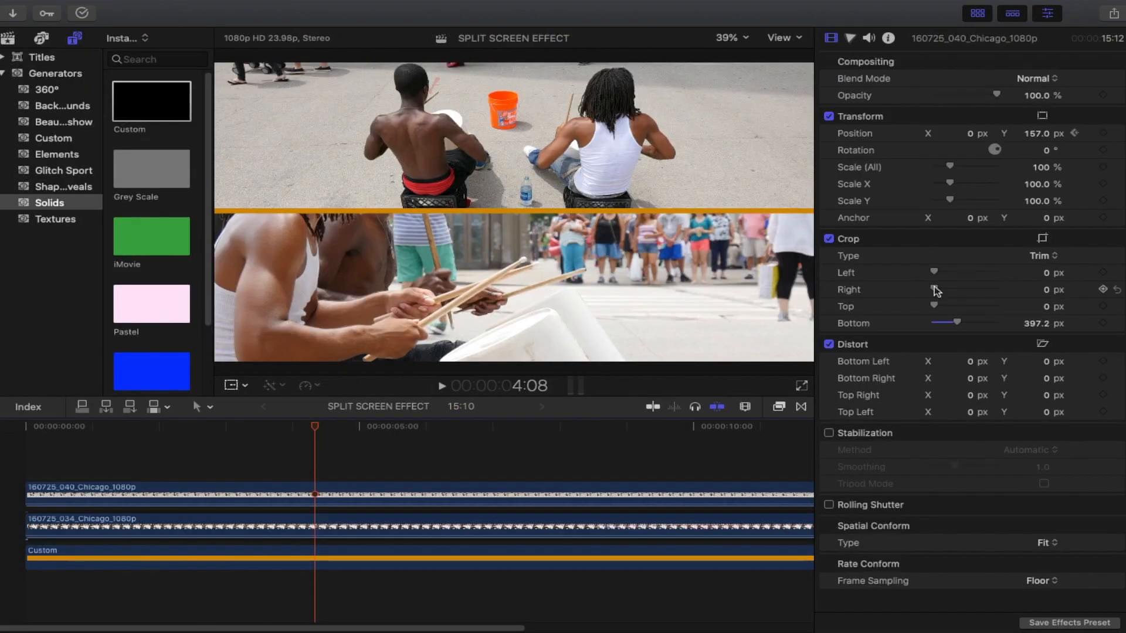
{"action": "mouse_move", "coordinate": [935, 292]}
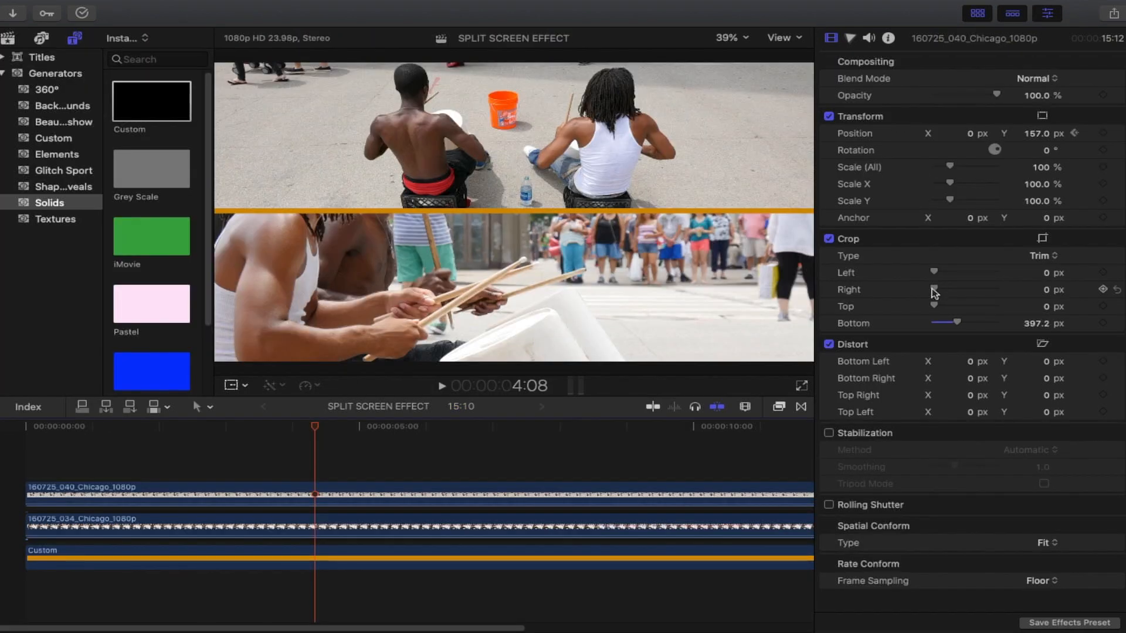